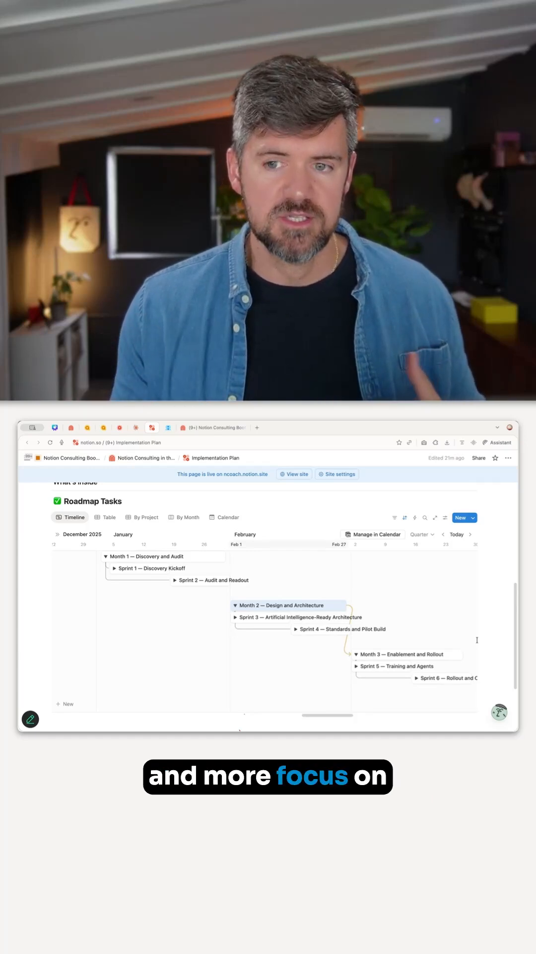
# Expand Sprint 1 — Discovery Kickoff to reveal stakeholder sessions, process mapping workshops and data inventory.
pyautogui.click(114, 567)
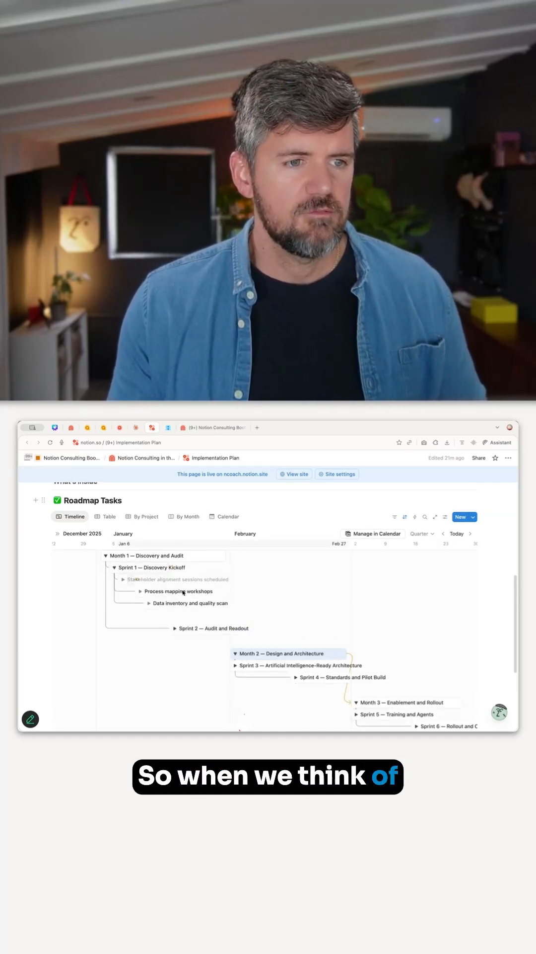